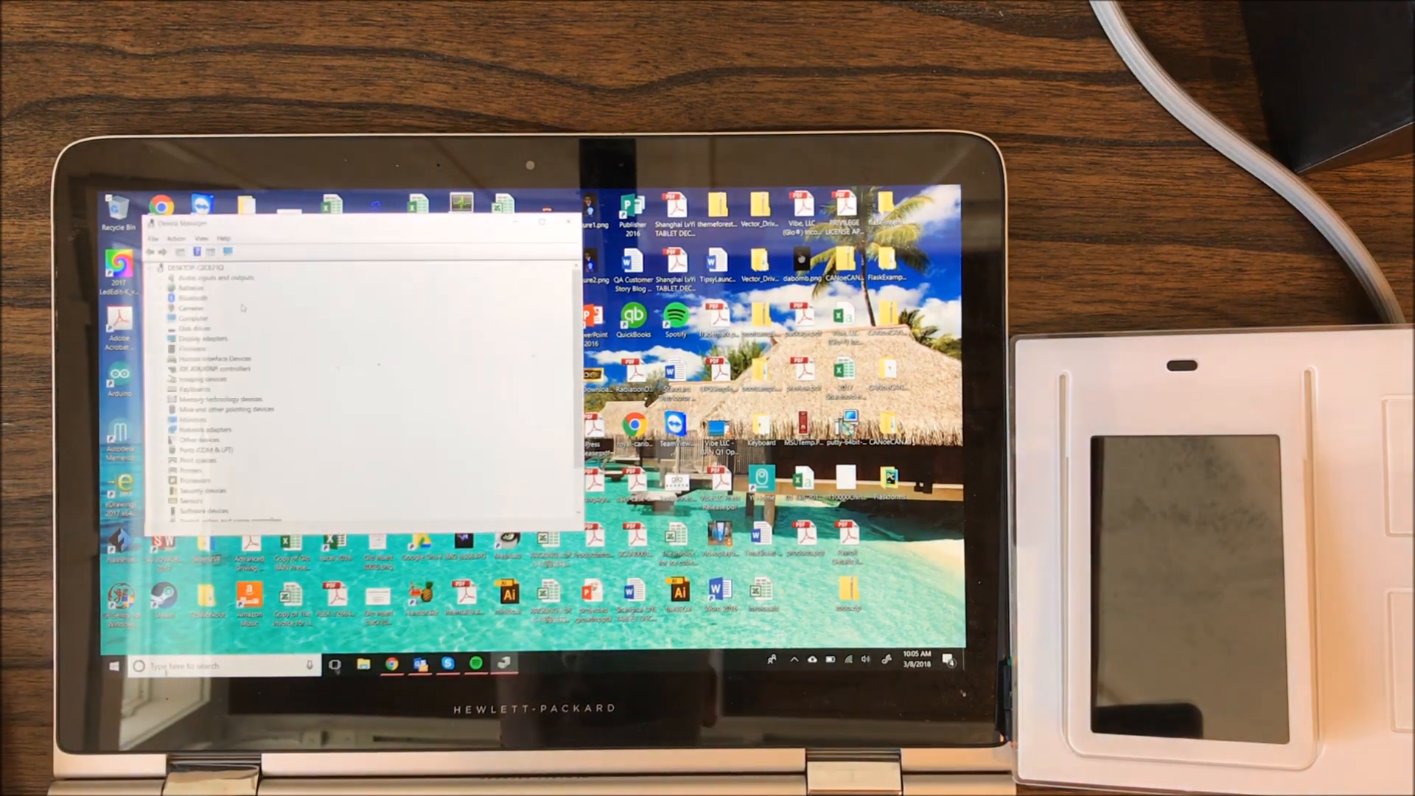
- Expand Ports (COM & LPT) in Device Manager to reveal the USB Serial Port's COM number
left_click(170, 450)
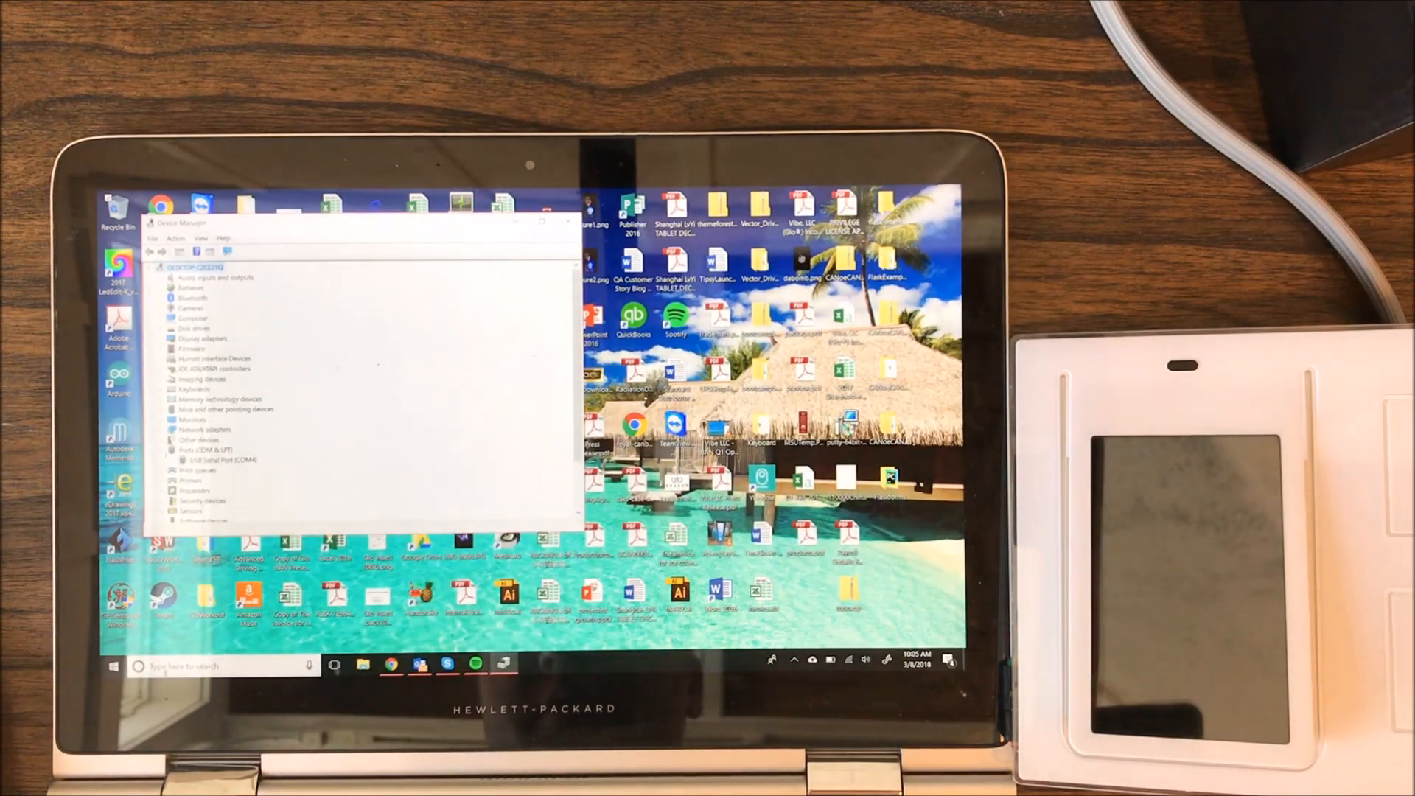
left_click(569, 222)
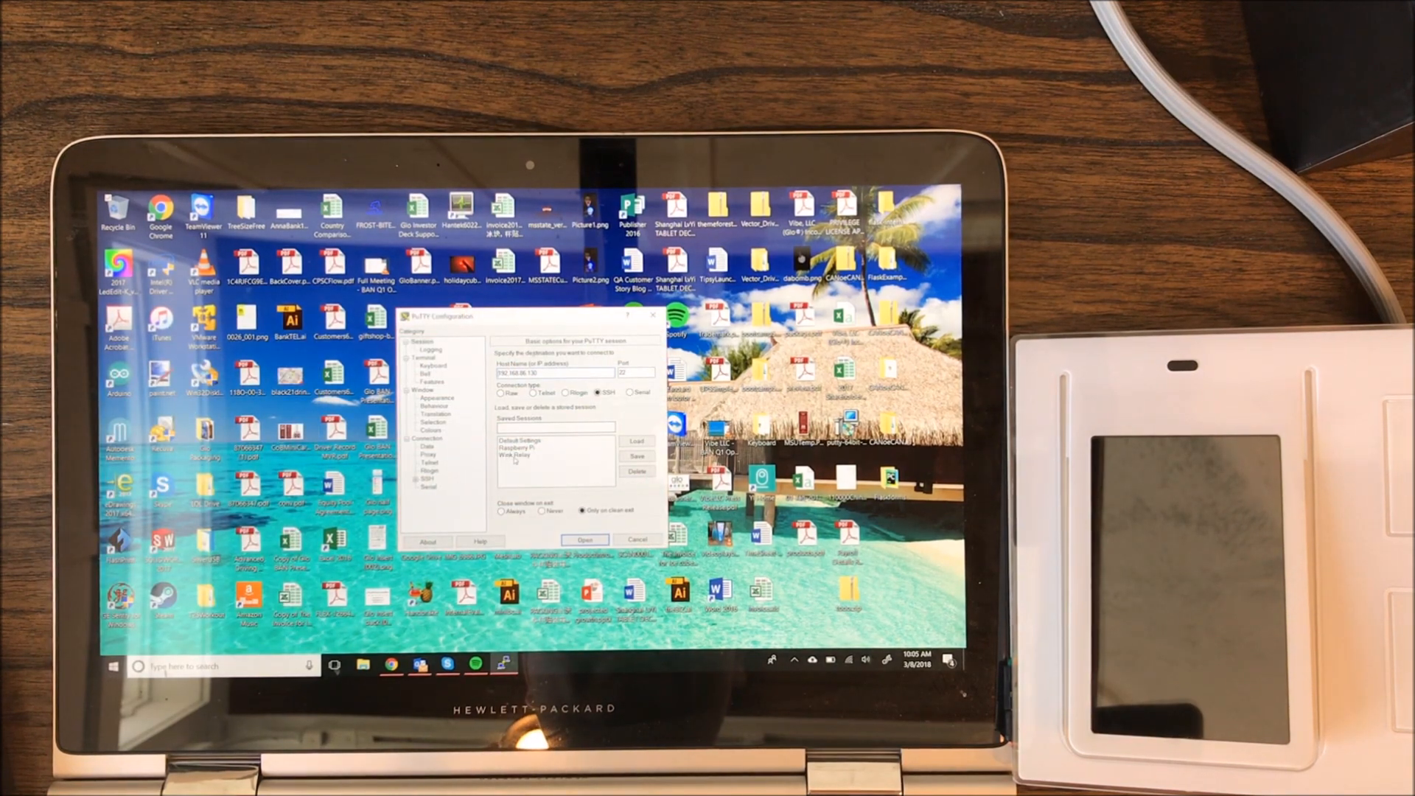
- Load the saved Wink Relay session into PuTTY's connection settings
left_click(517, 455)
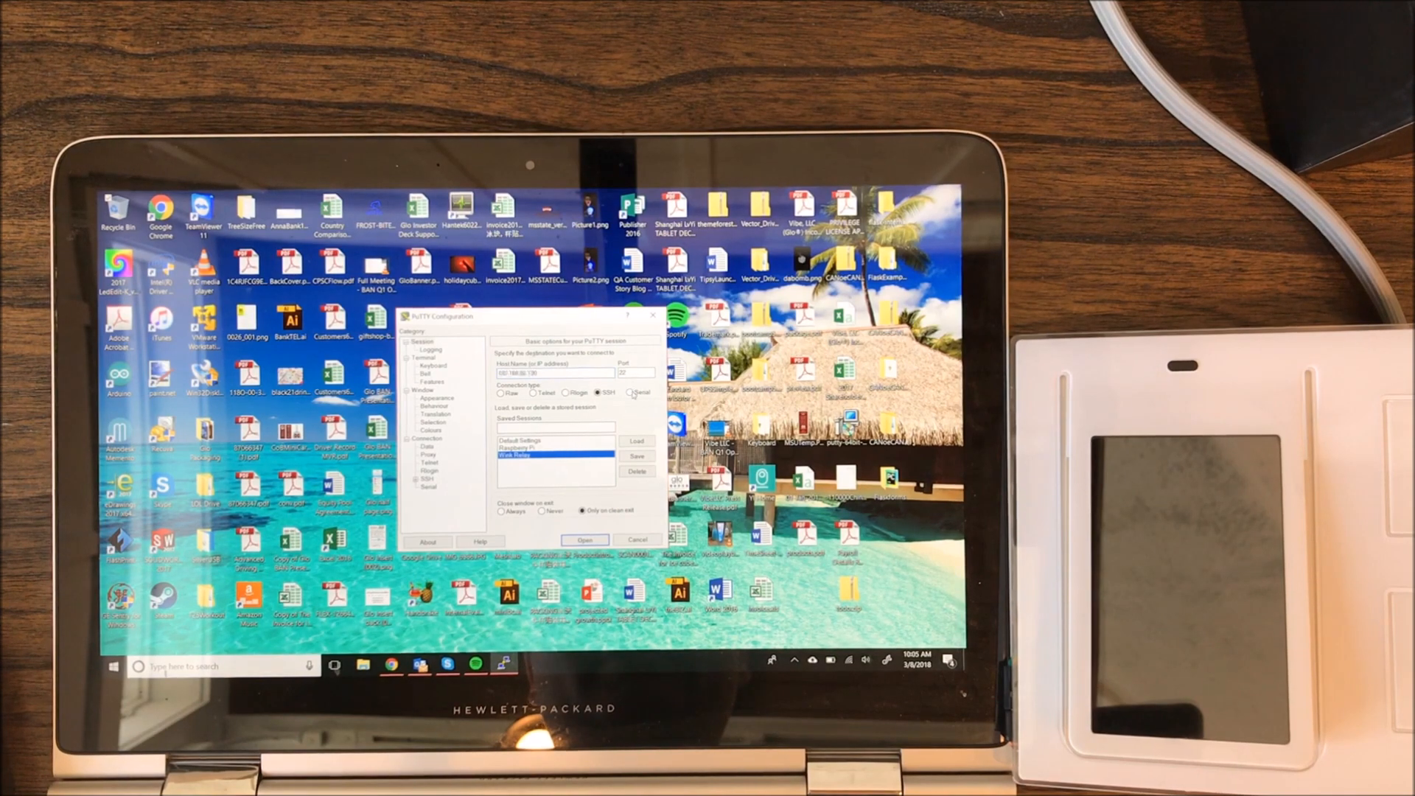
left_click(628, 392)
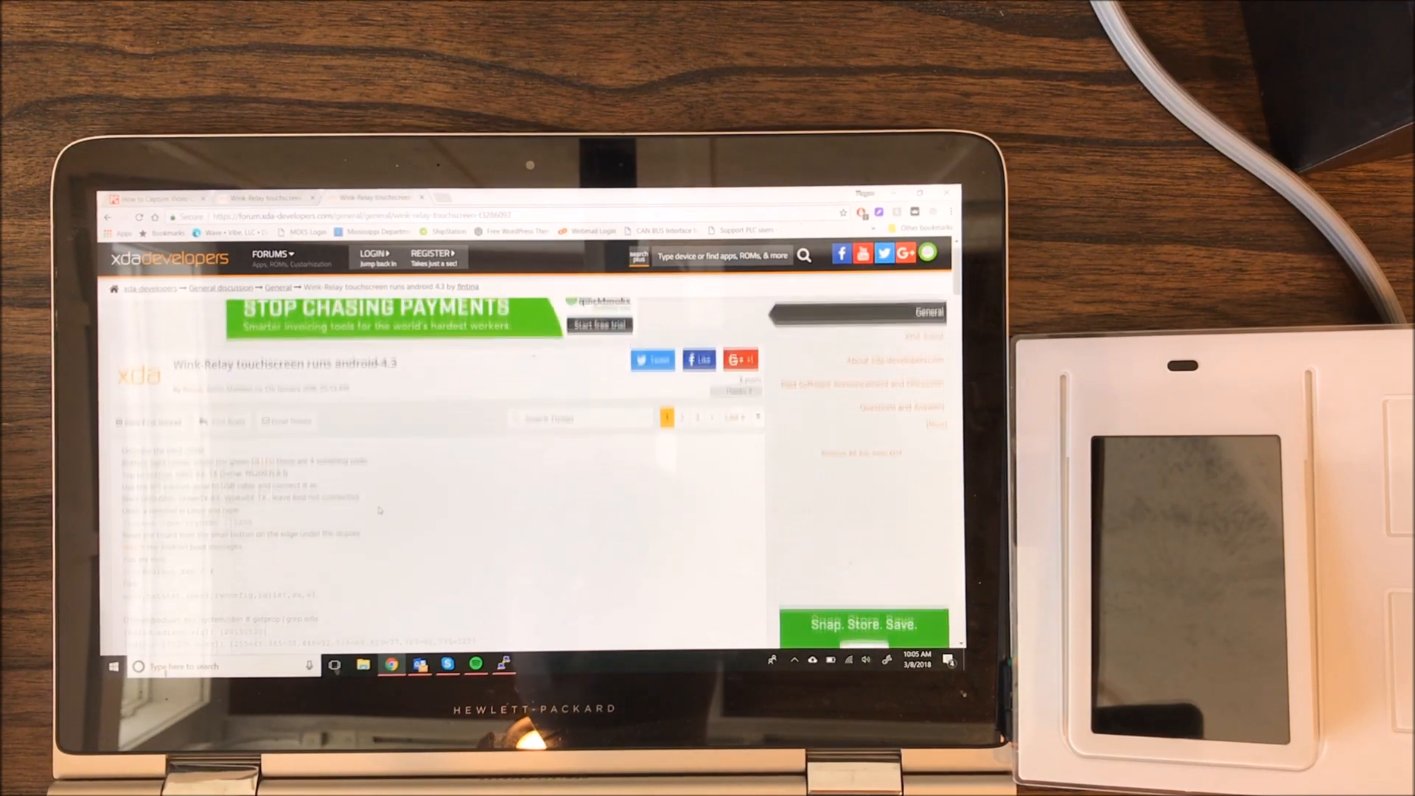
- Locate the bootloop fix post, select the am start launcher command, and return to page 1
scroll("up", 3)
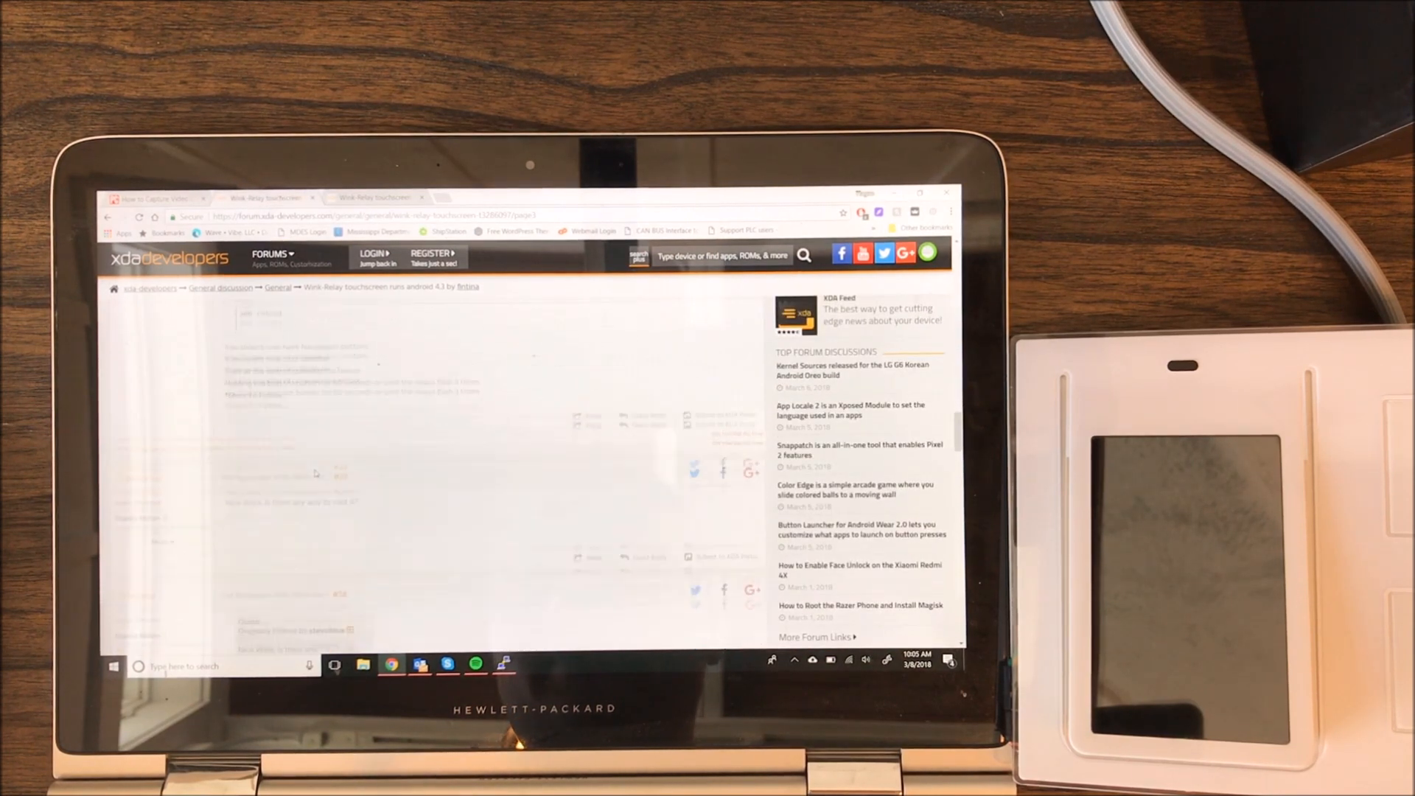
scroll("down", 3)
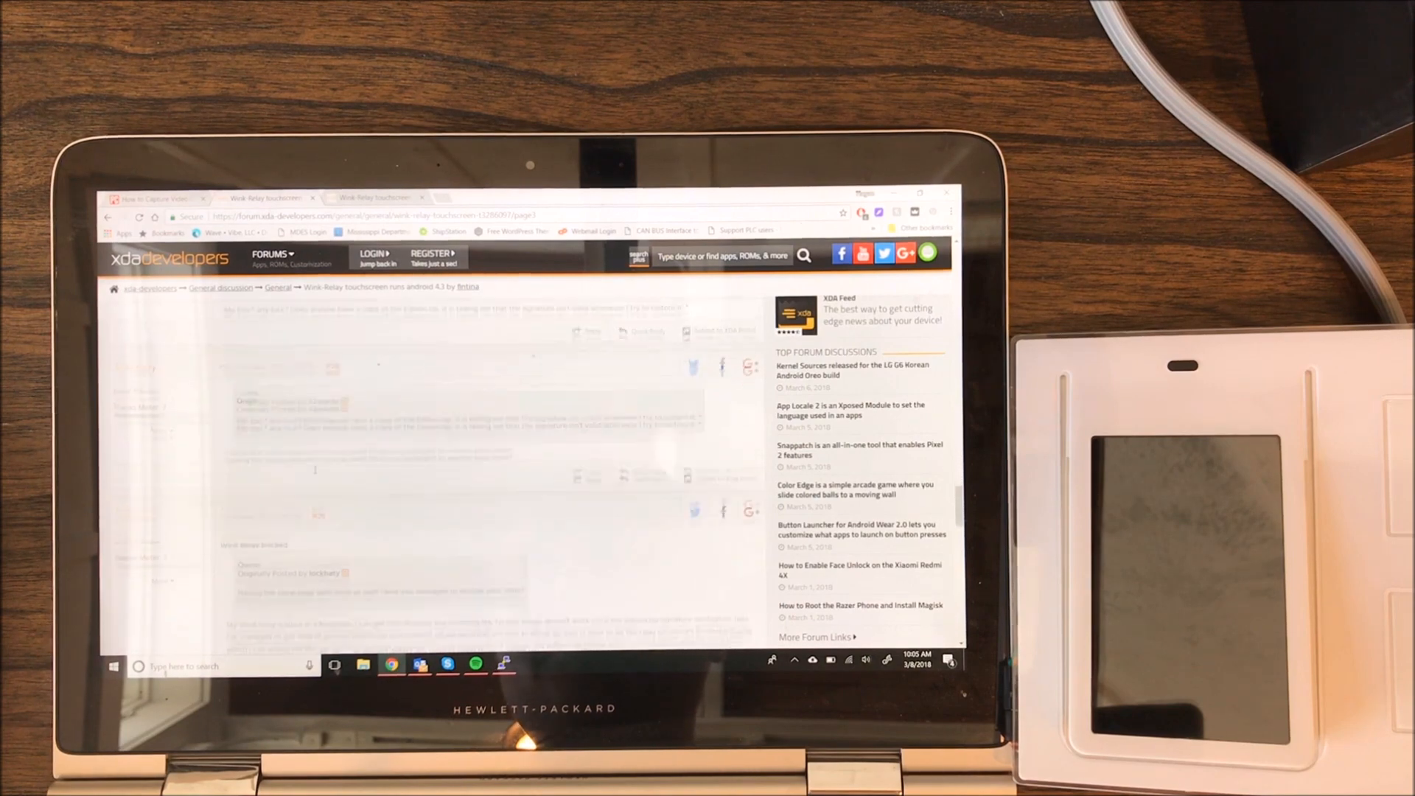
scroll("down", 3)
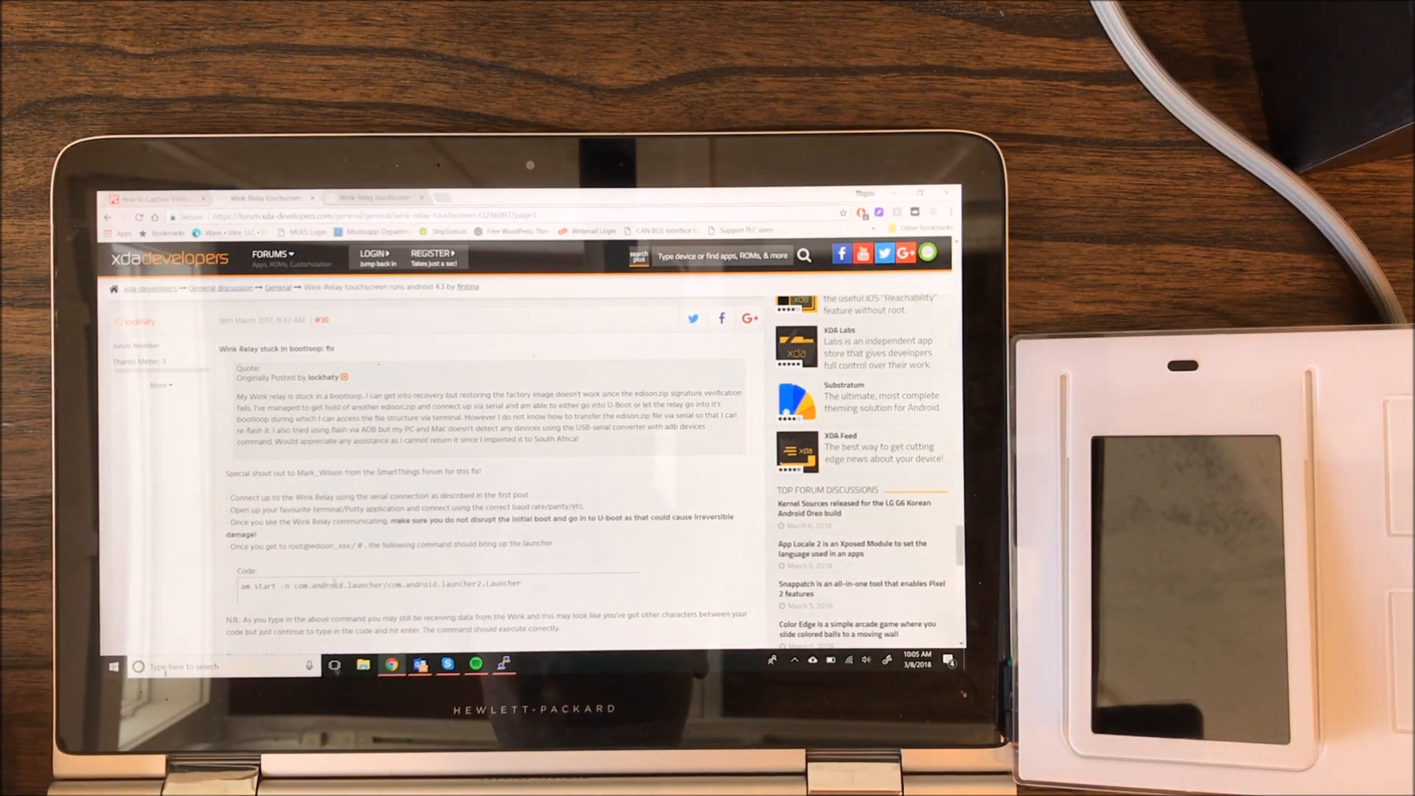
double_click(379, 584)
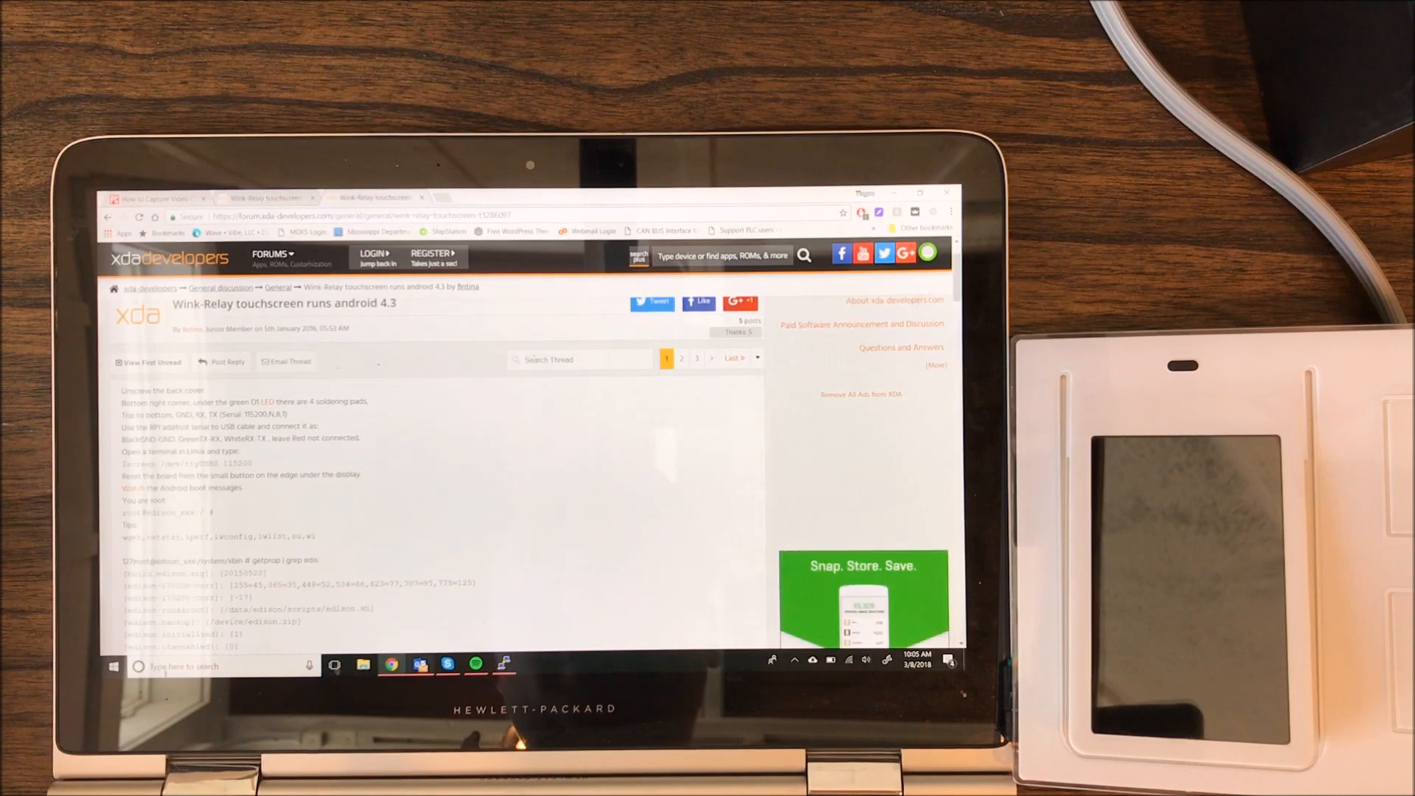
left_click(504, 665)
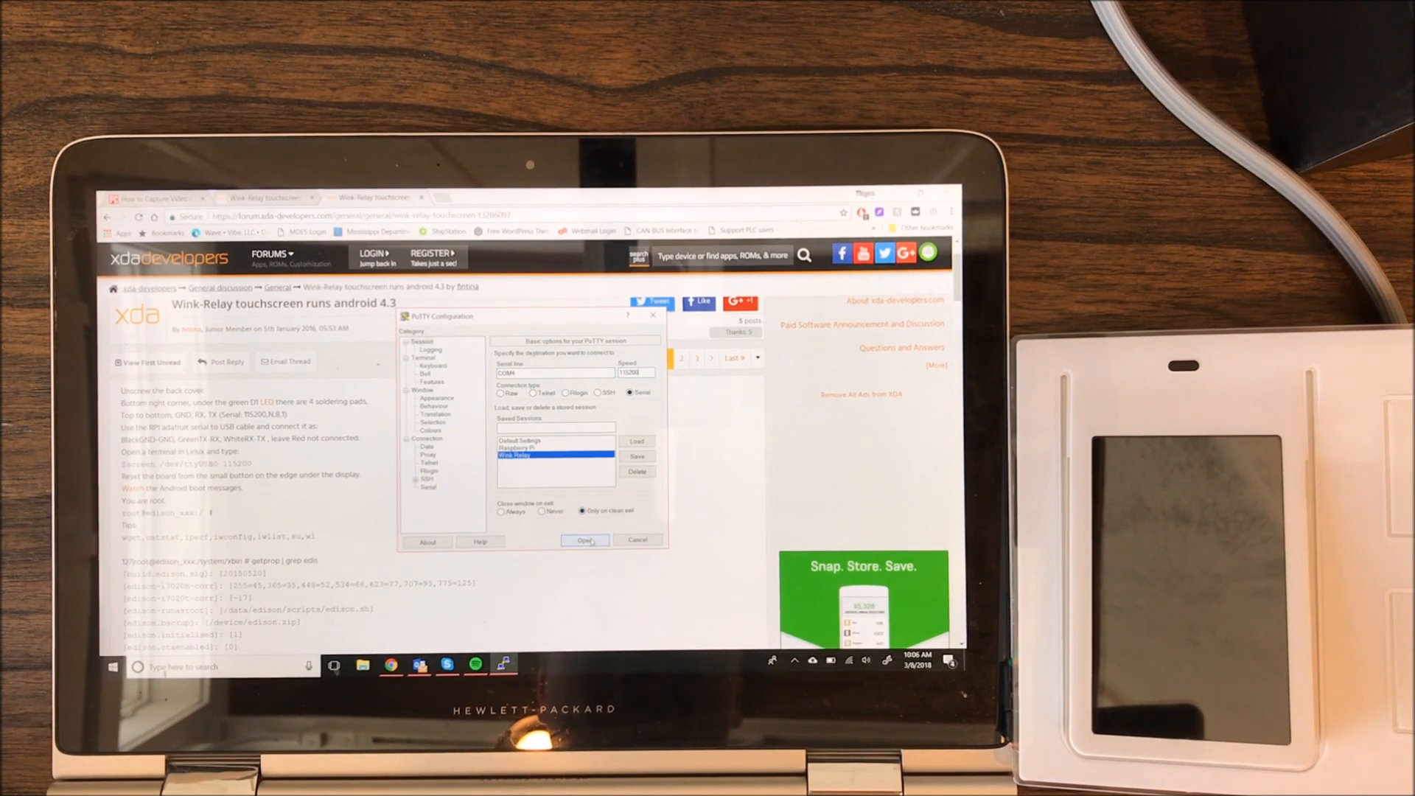
- Start the serial session to the Wink Relay at 115200 baud
left_click(585, 541)
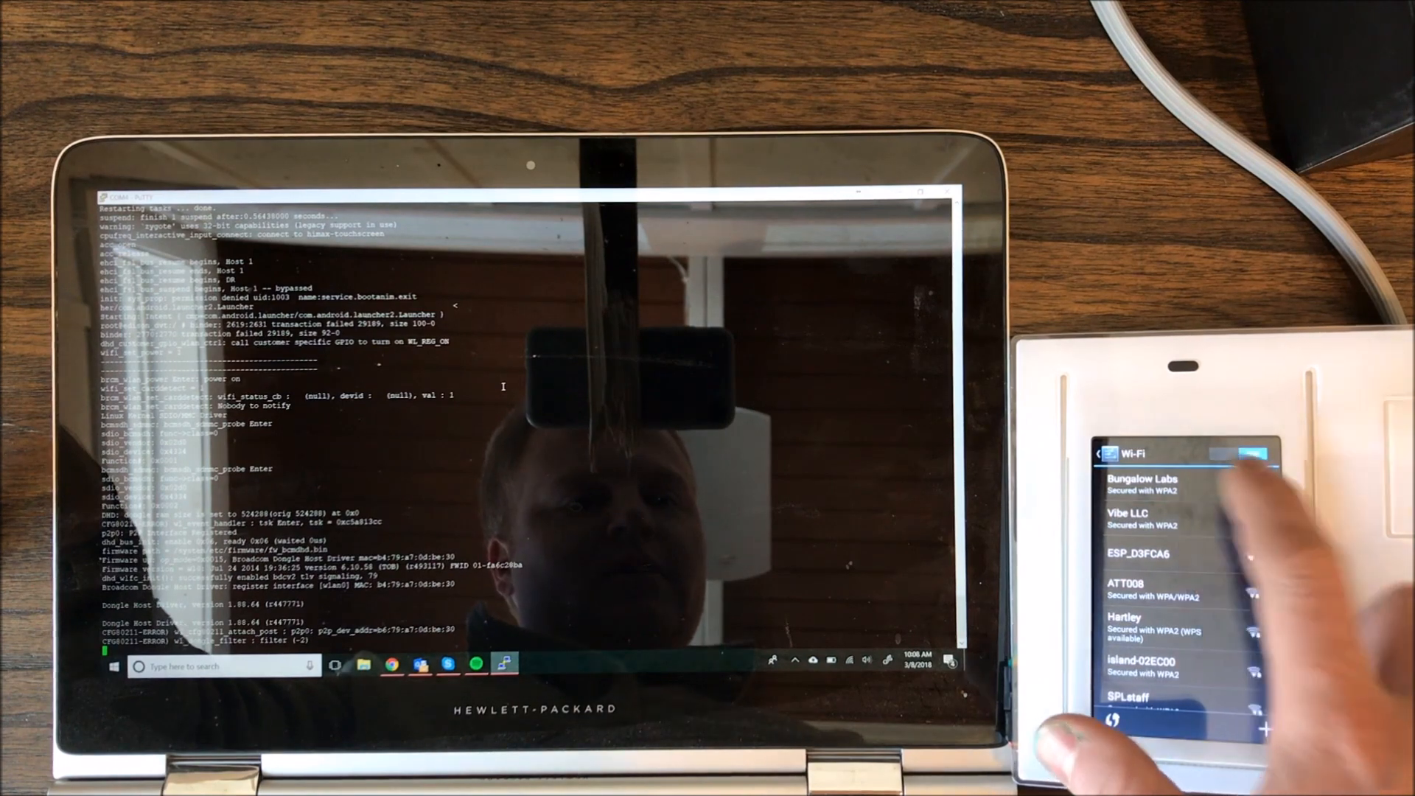
- Run am start -n com.android.launcher/com.android.launcher2.Launcher to bring up the panel's launcher
left_click(1173, 517)
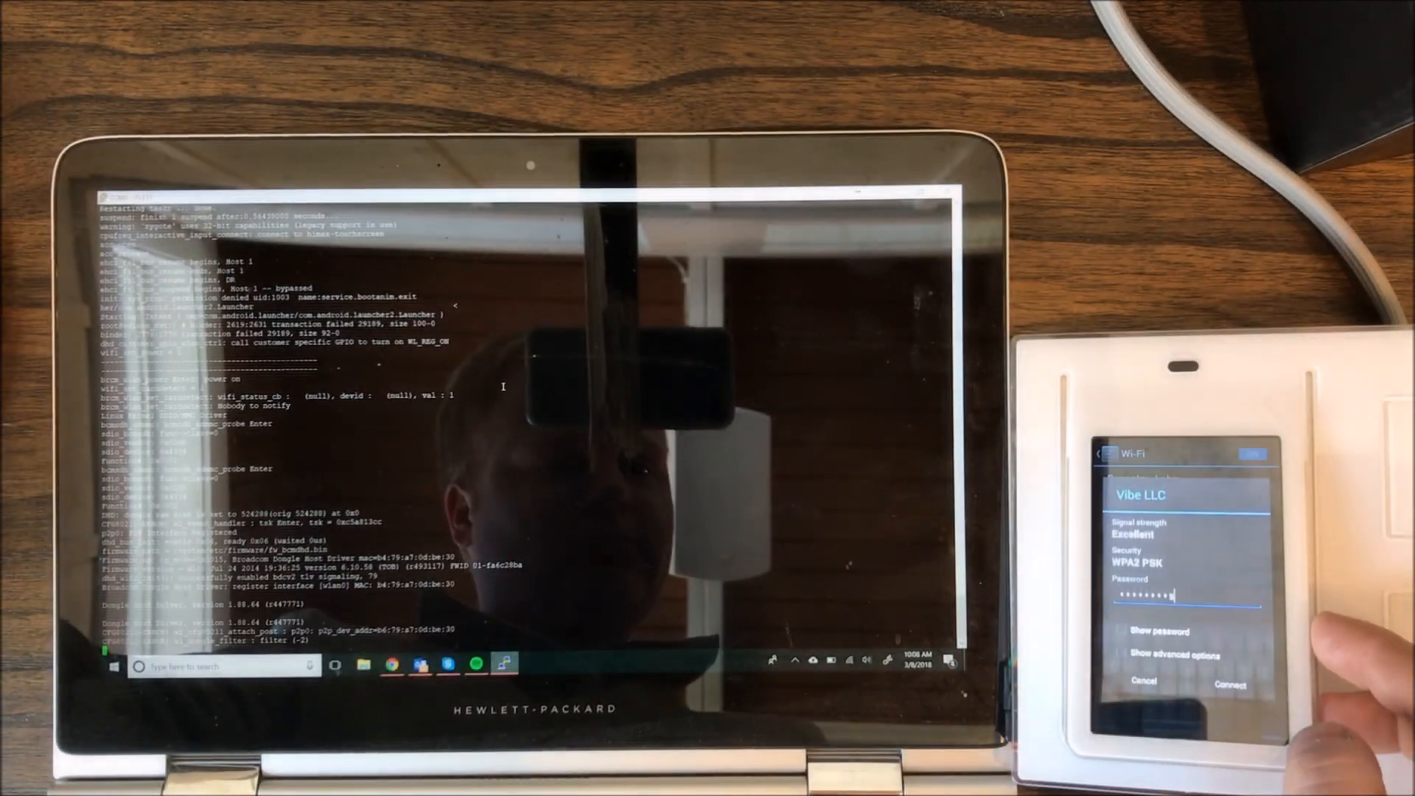